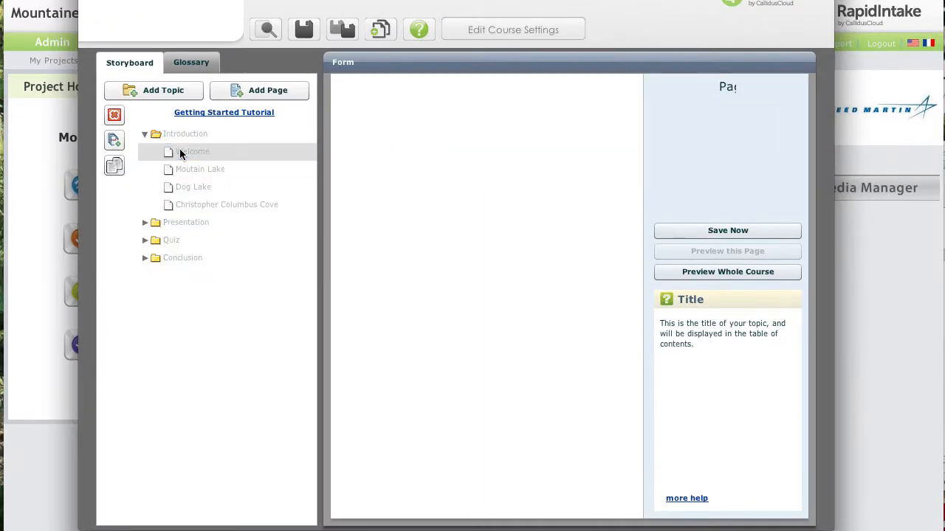
# Launch the Custom HTML 5 editor for the Welcome page's alternate mobile content
pyautogui.click(193, 152)
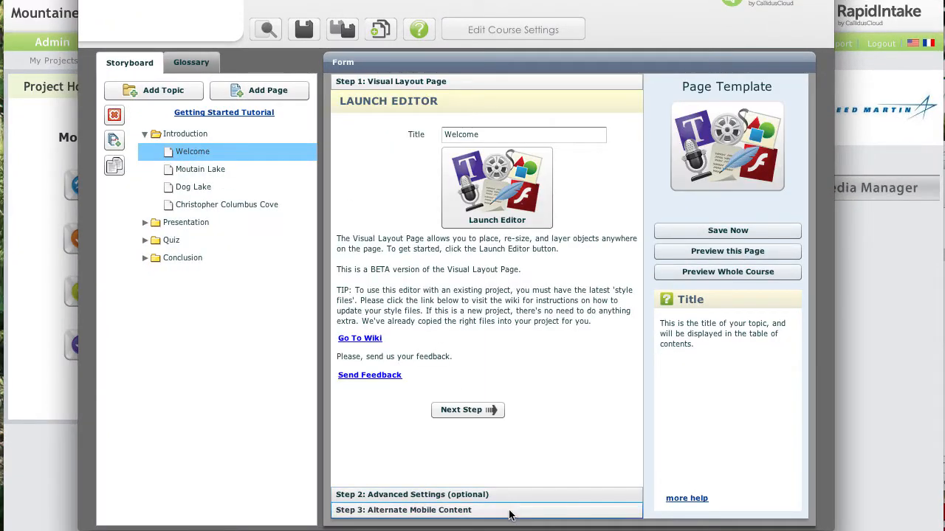
pyautogui.click(404, 510)
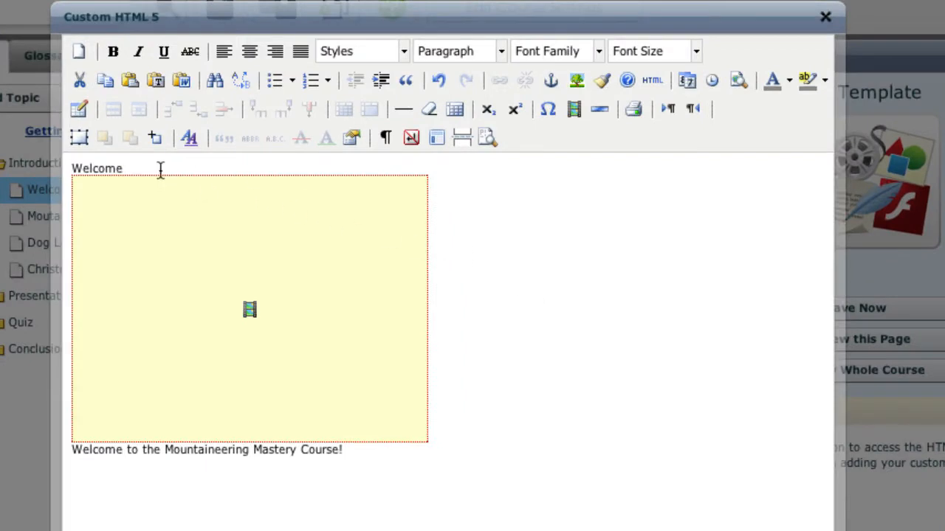
# Change the Welcome heading to 'Introduction', bold, font size 6 (24pt)
pyautogui.doubleClick(97, 168)
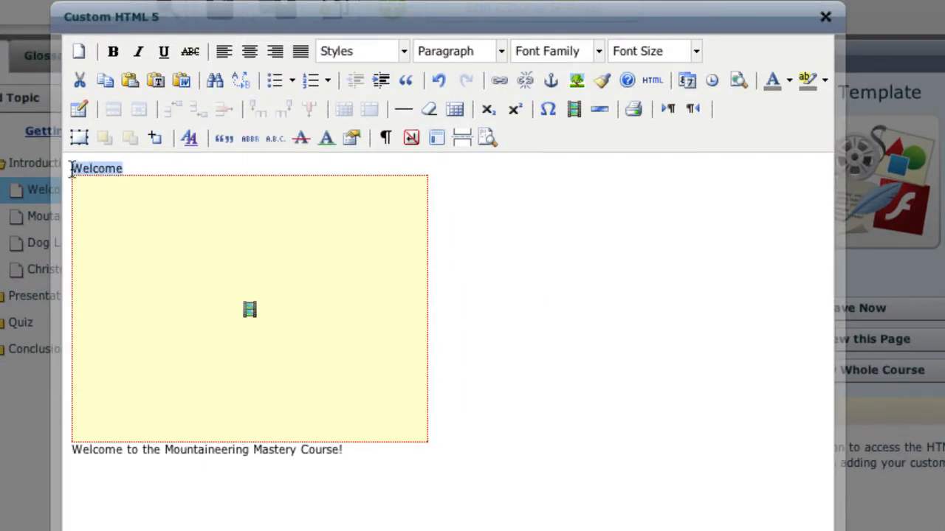
pyautogui.write('Introduction')
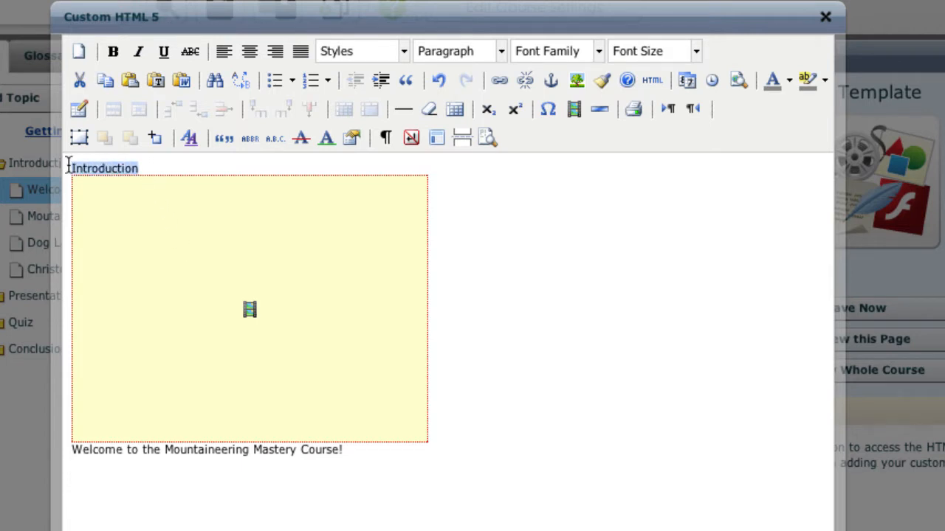
pyautogui.click(113, 51)
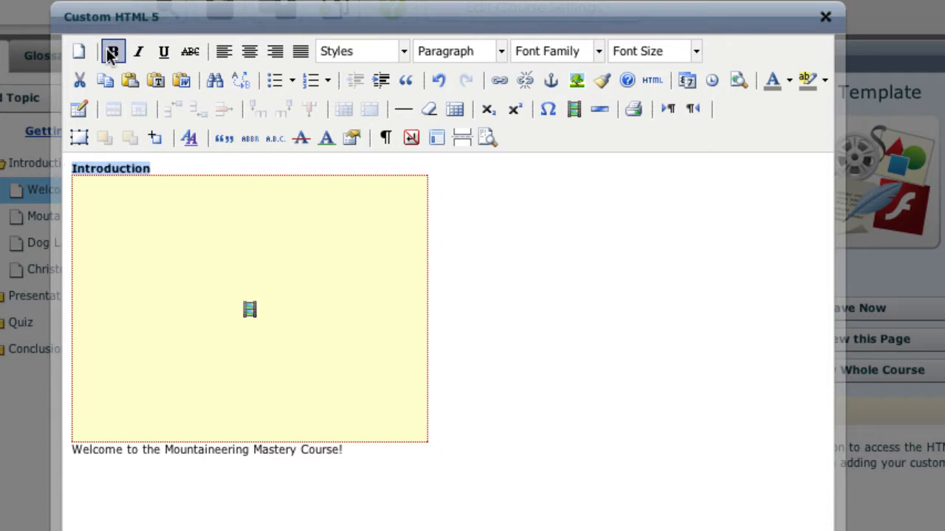
pyautogui.click(224, 51)
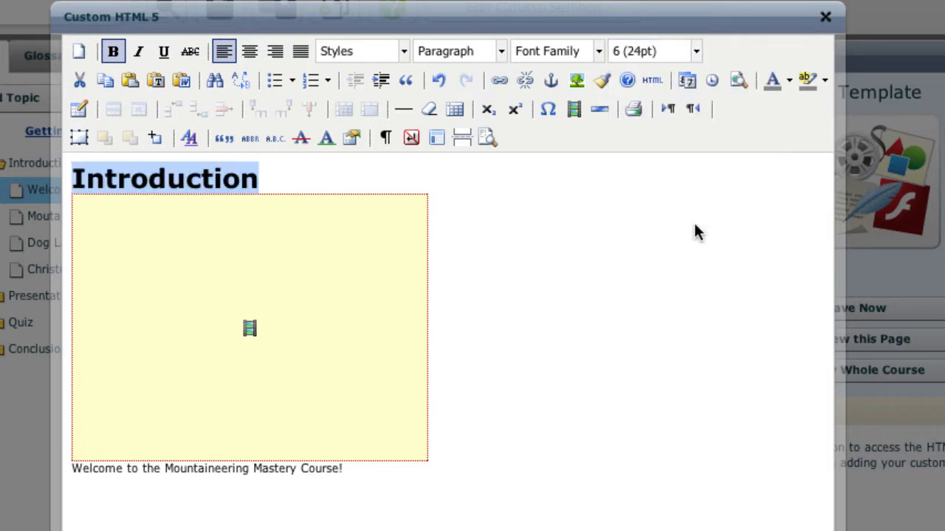
pyautogui.moveTo(332, 315)
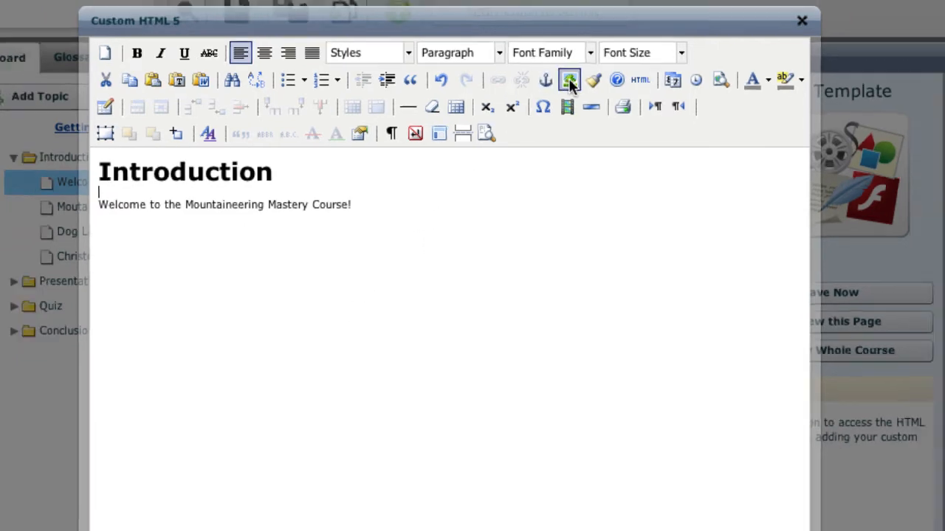
# Insert the lake photo from the Media Manager below the Introduction heading
pyautogui.click(568, 80)
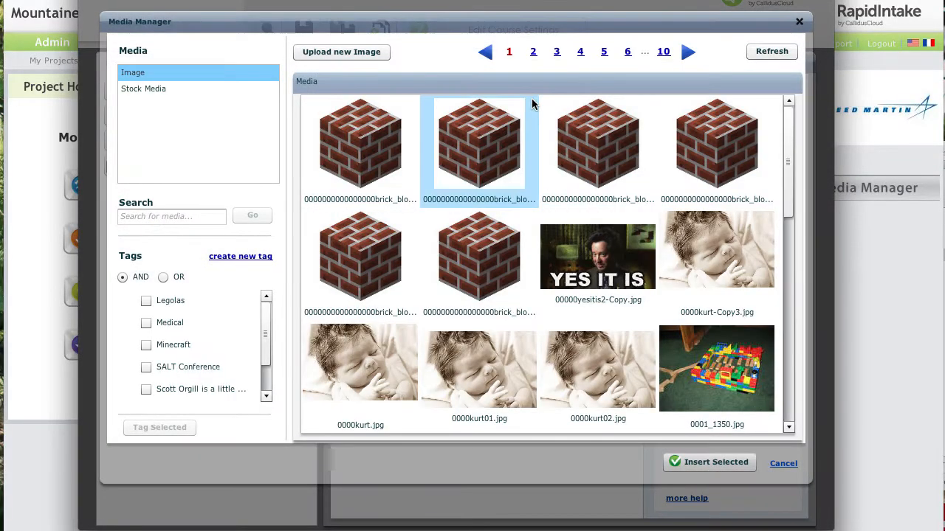
pyautogui.scroll(-3)
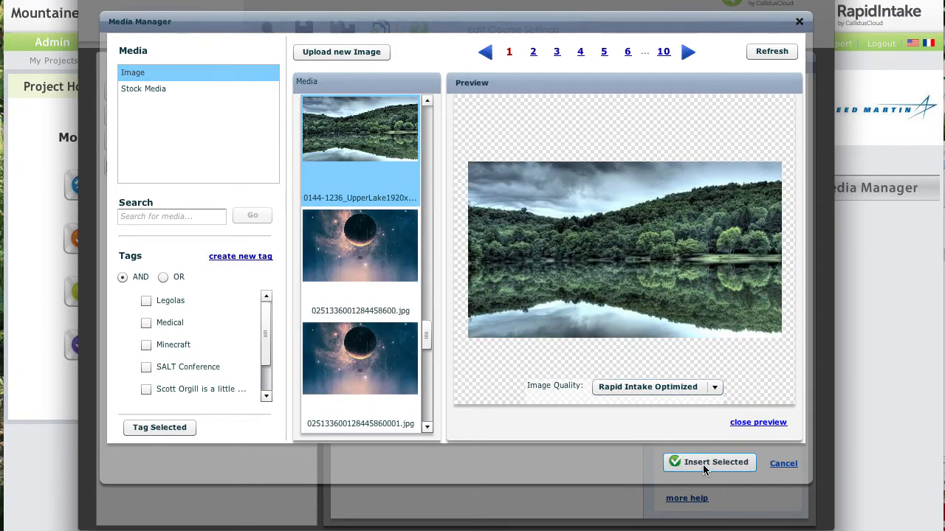
pyautogui.click(709, 463)
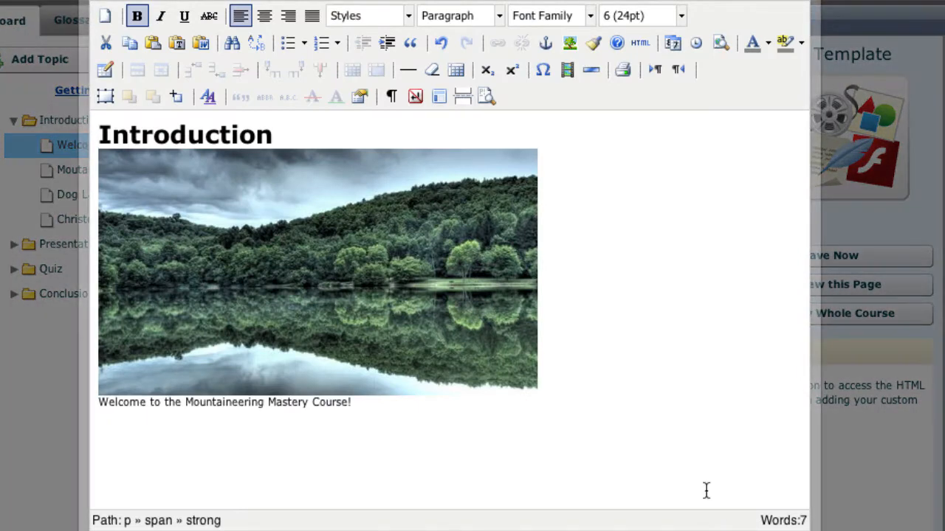
pyautogui.click(317, 271)
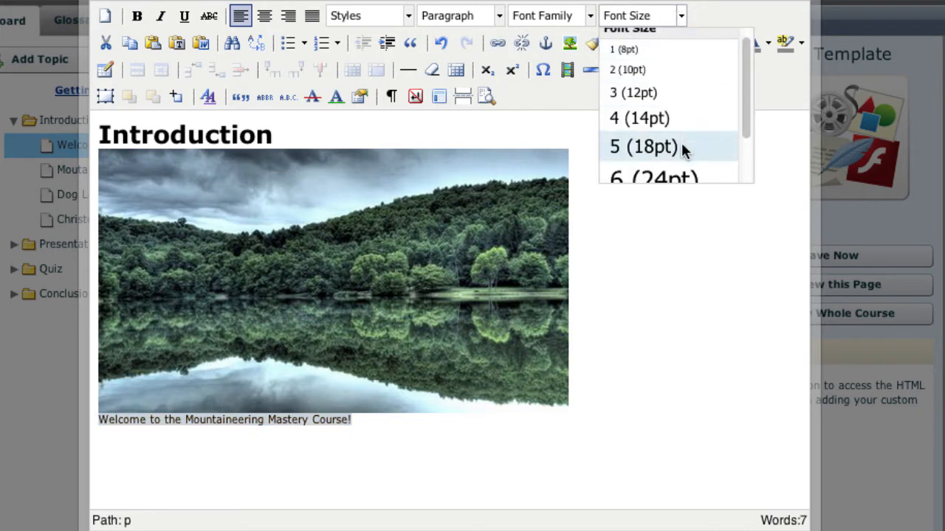
pyautogui.click(642, 146)
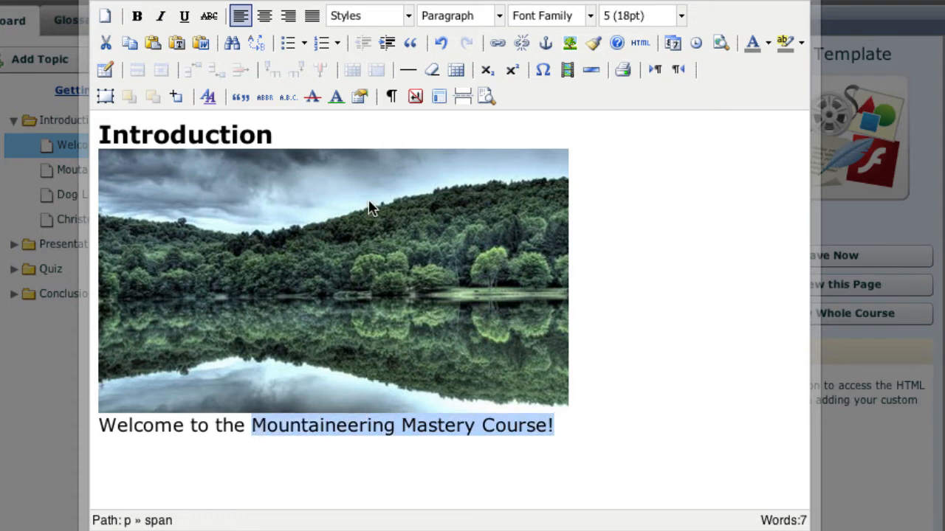
pyautogui.click(497, 43)
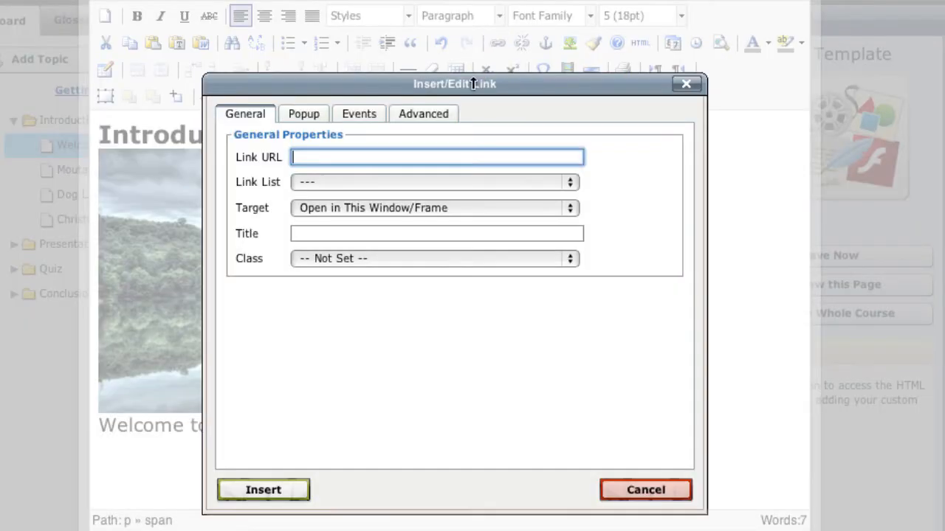
pyautogui.write('www.')
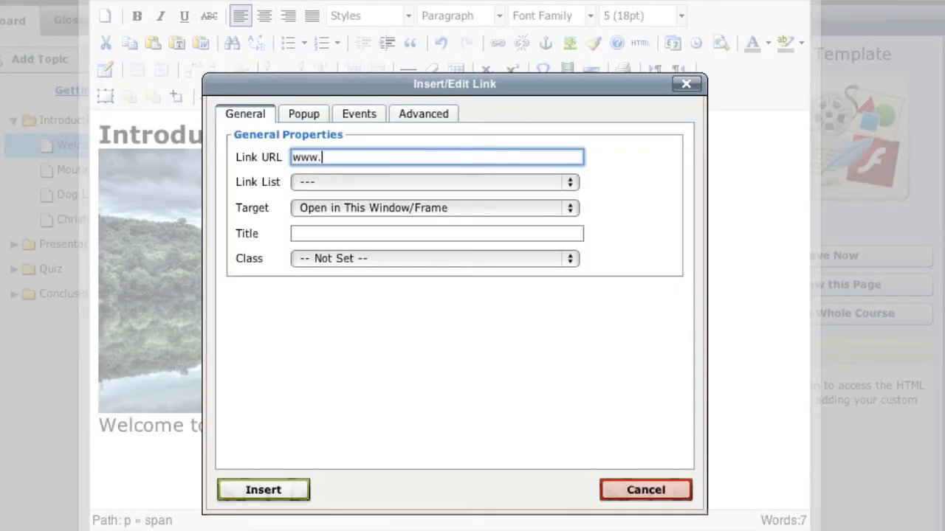
pyautogui.write('national')
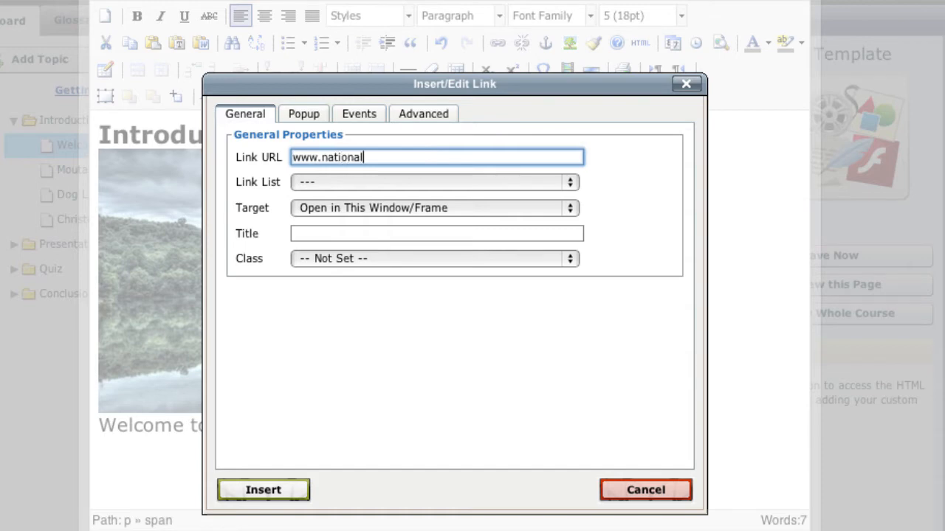
pyautogui.write('geographic')
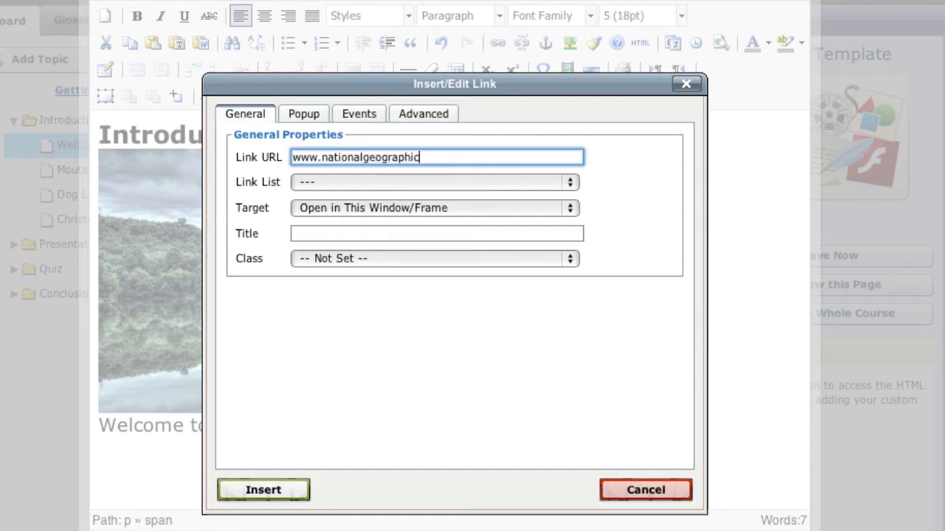
pyautogui.write('.com')
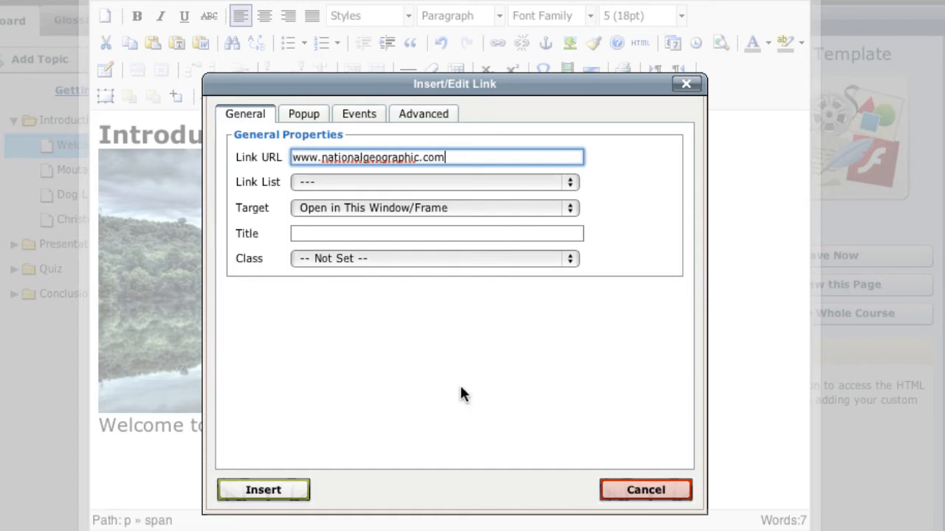
pyautogui.click(263, 490)
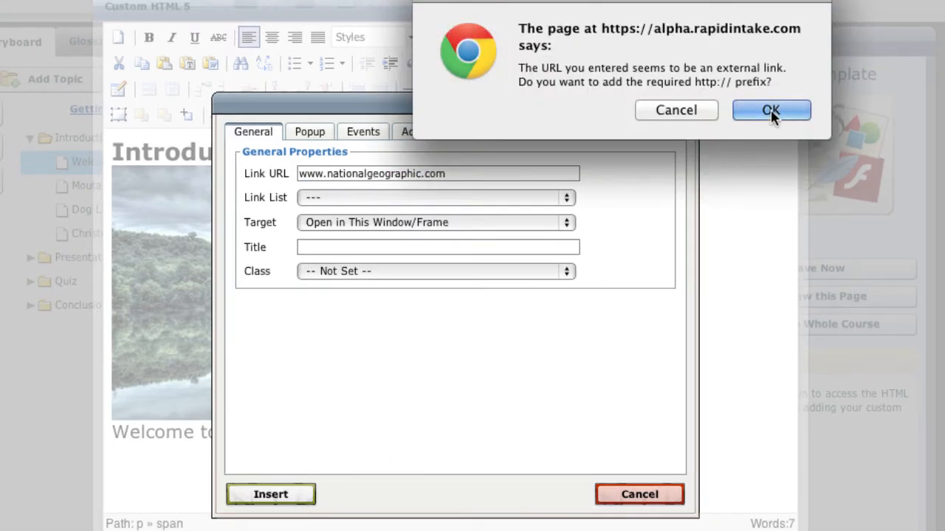
pyautogui.click(770, 110)
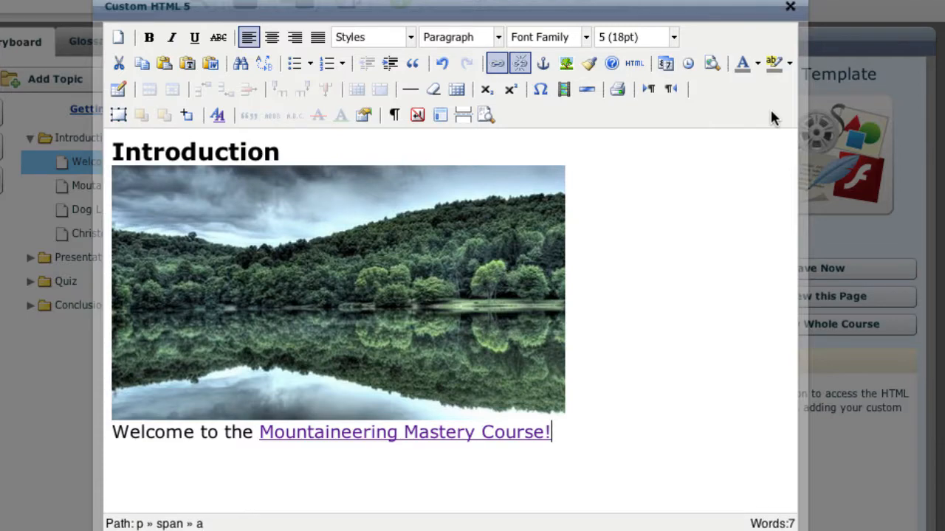
pyautogui.click(634, 63)
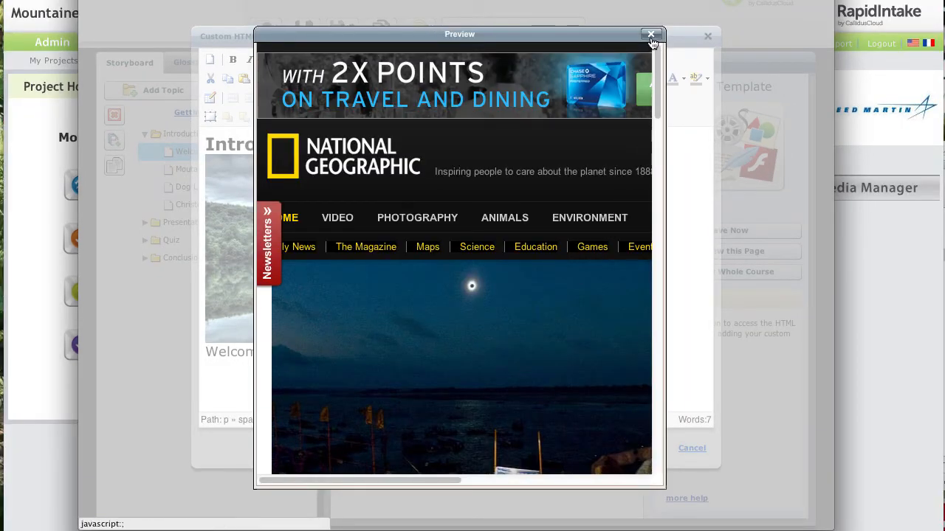
# Close the National Geographic preview and the Custom HTML 5 editor
pyautogui.click(651, 35)
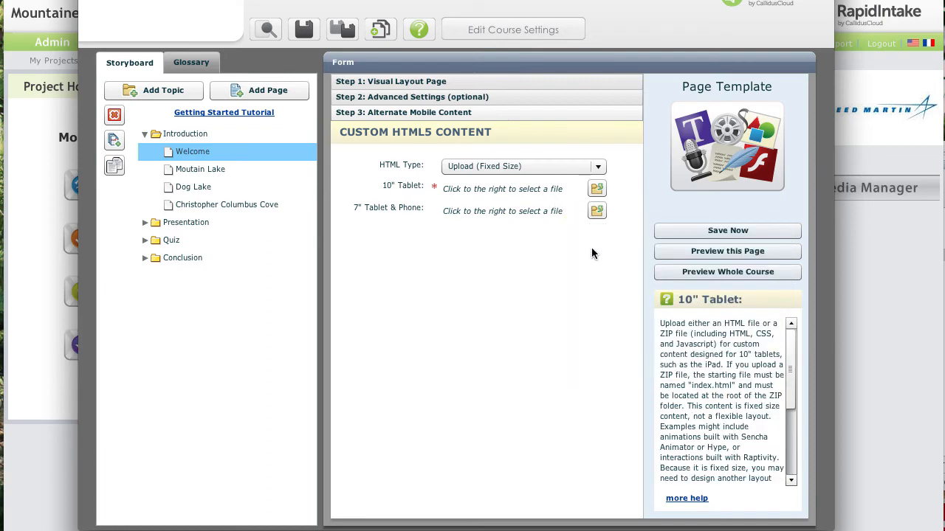
# Choose Use Editor as the HTML Type and launch the tablet page preview
pyautogui.scroll(-3)
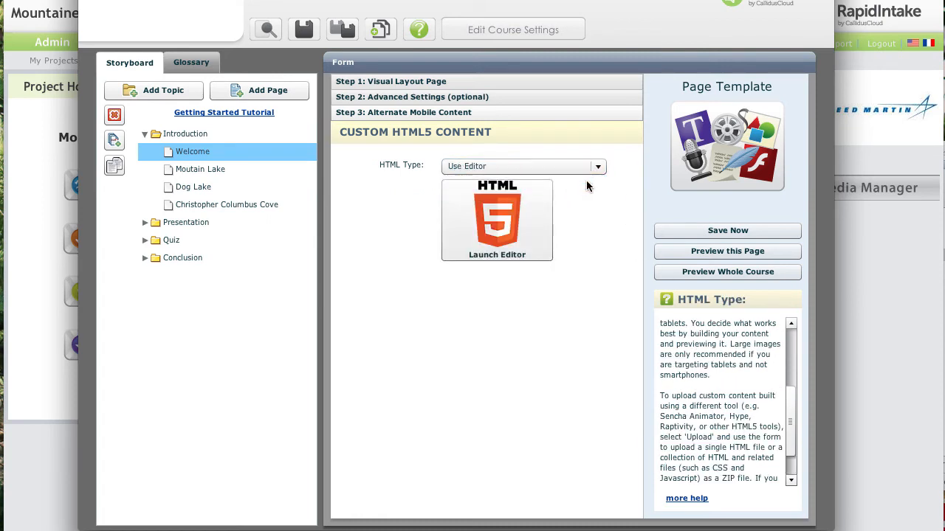
pyautogui.click(726, 272)
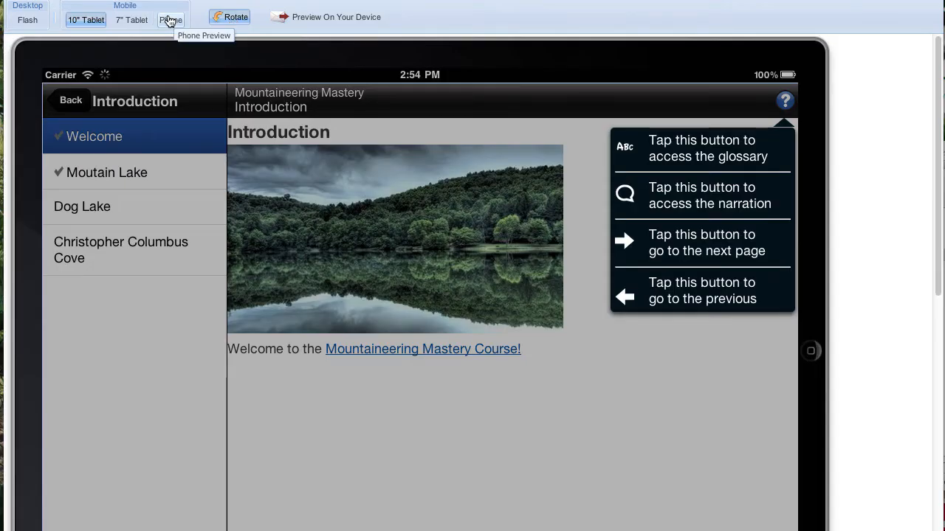
# Switch the preview to a phone in landscape
pyautogui.click(170, 20)
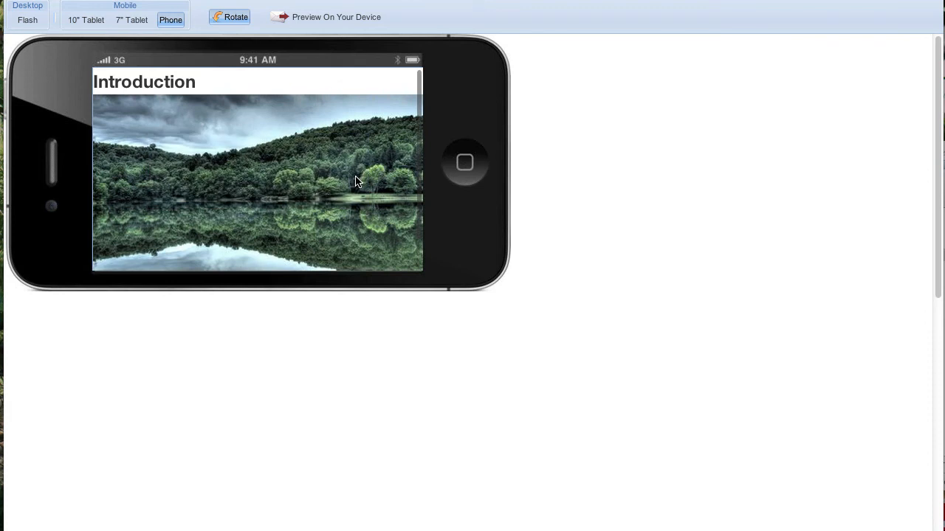
pyautogui.scroll(-3)
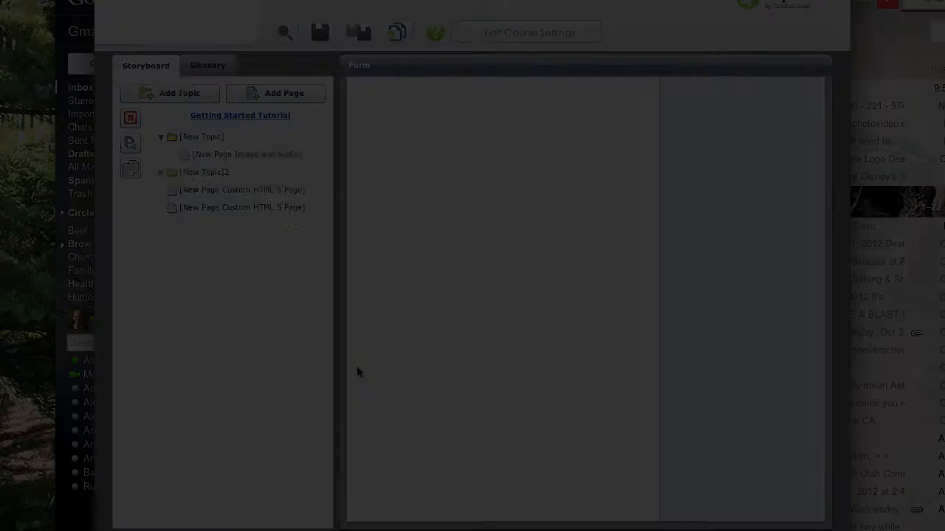
pyautogui.moveTo(283, 96)
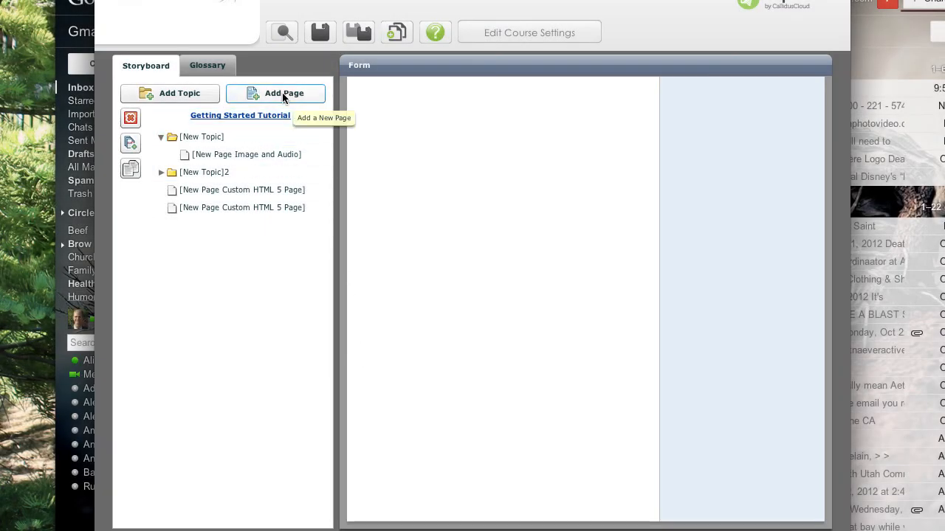
# Add a Custom HTML 5 Page to the storyboard and launch its blank editor
pyautogui.click(285, 93)
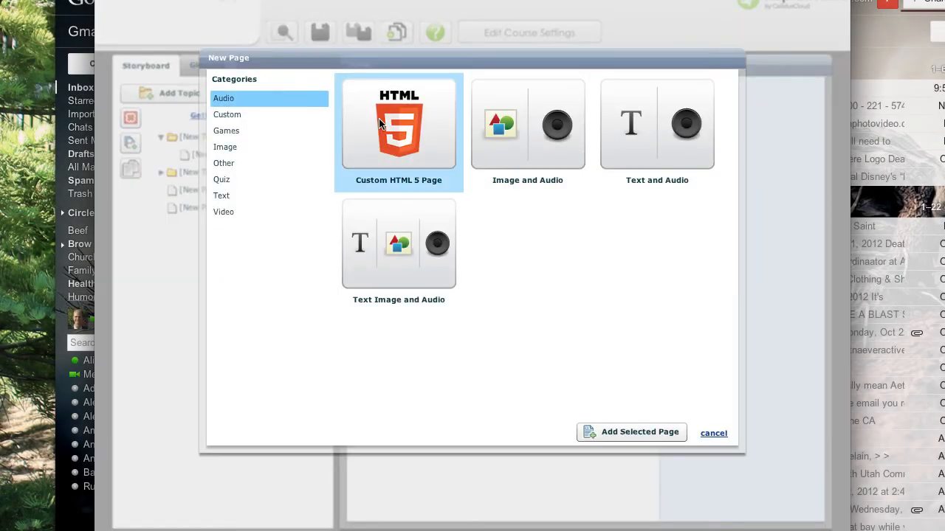
pyautogui.click(631, 432)
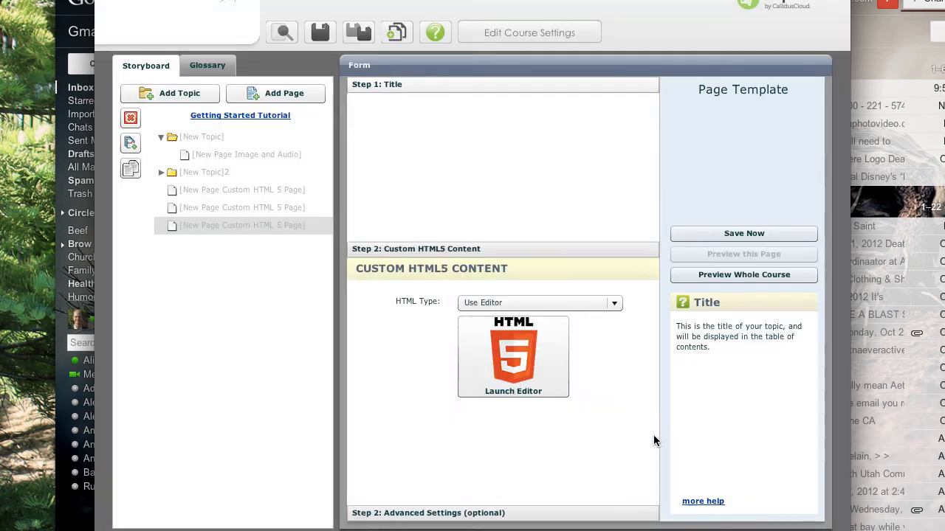
pyautogui.click(242, 225)
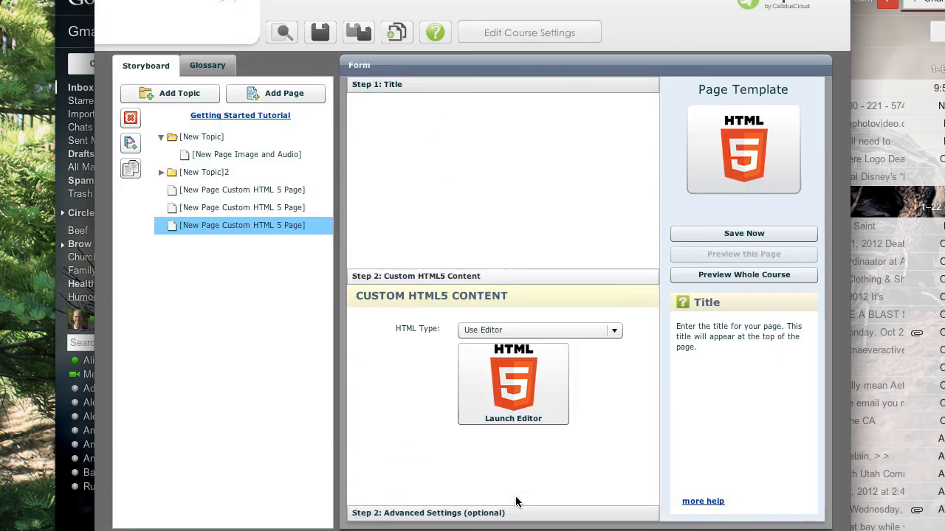
pyautogui.click(513, 384)
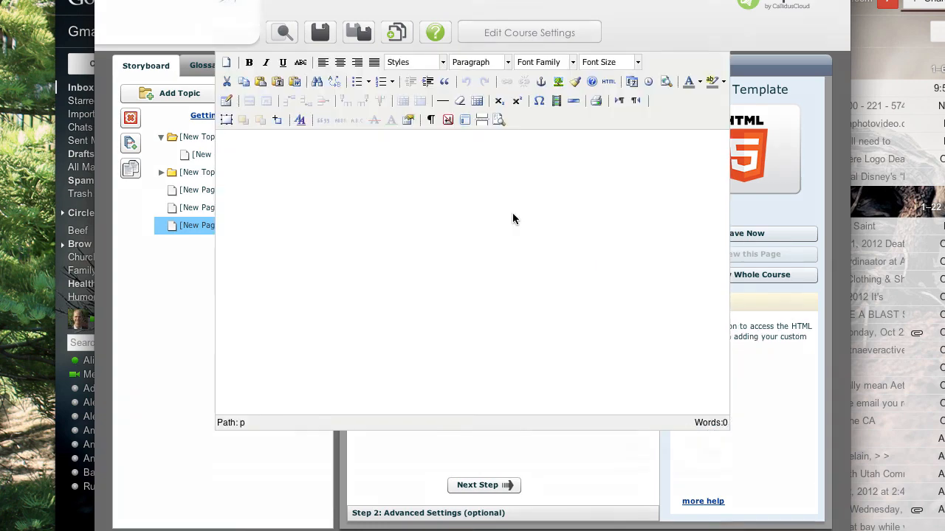